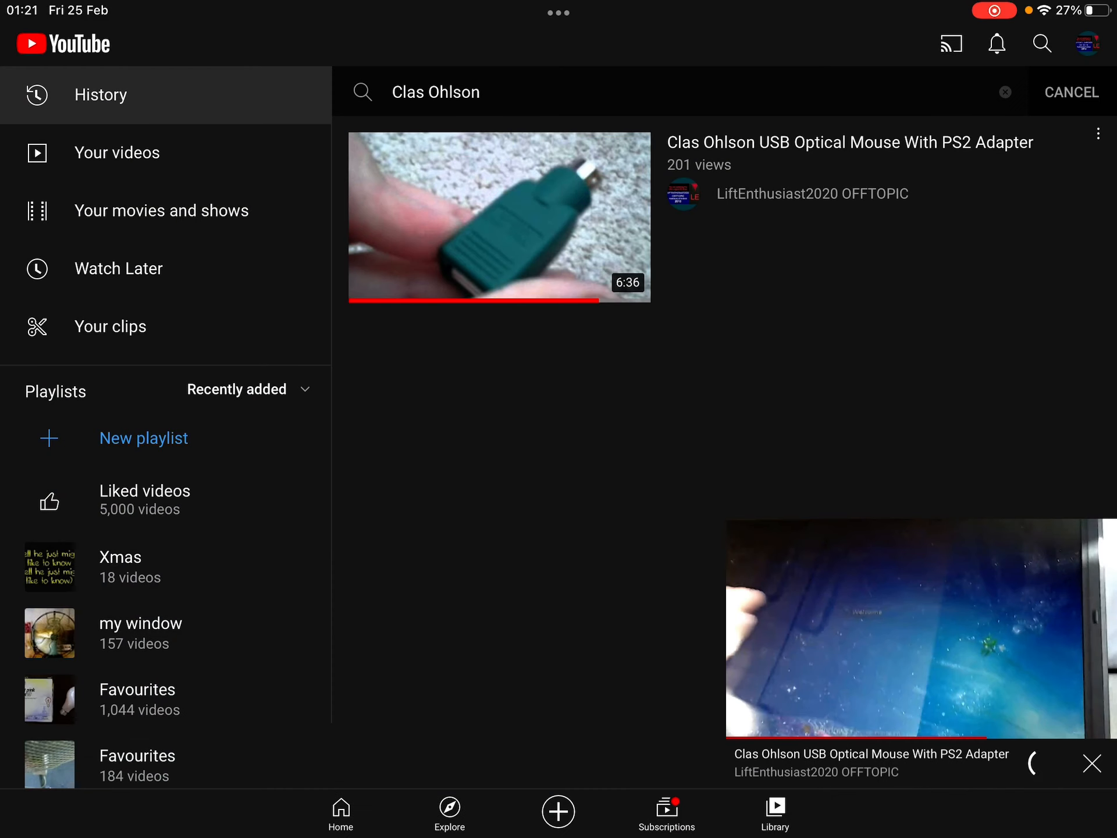
- Cancel the 'Clas Ohlson' history search so the full watch history list reappears
click(1005, 92)
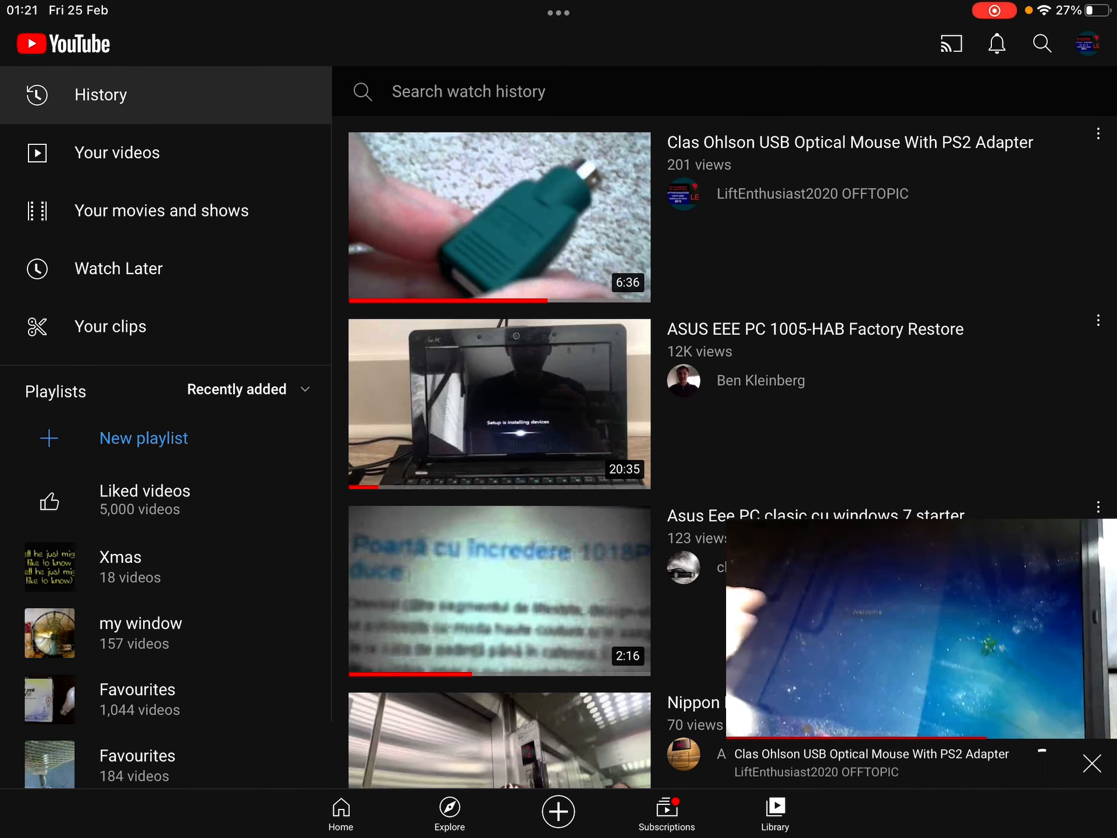